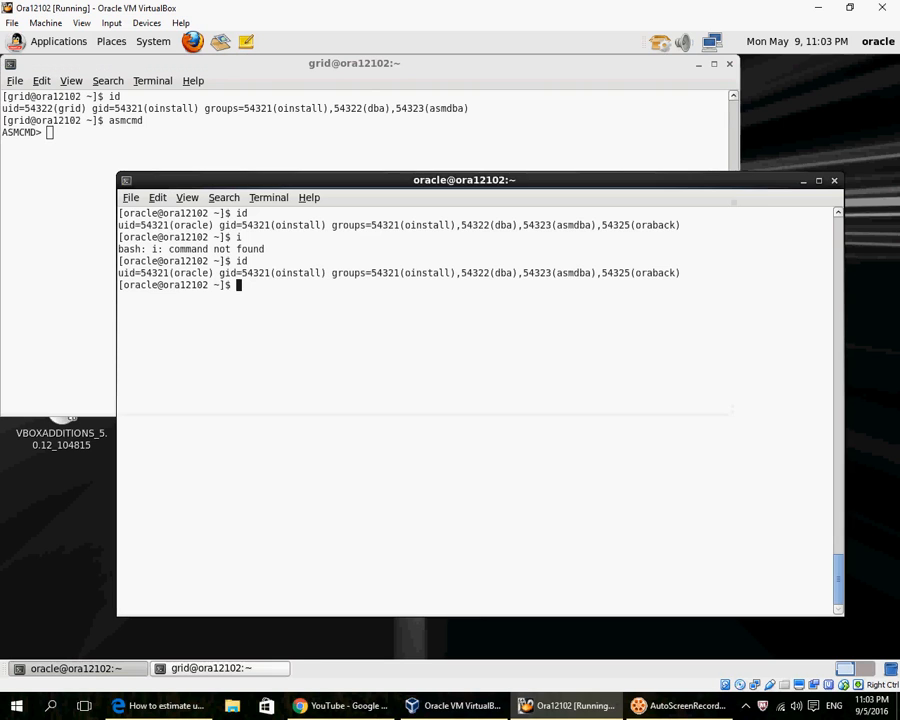
Connect as sysdba, show the spfile parameter, and list control files from v$controlfile.
text(sqlplus)
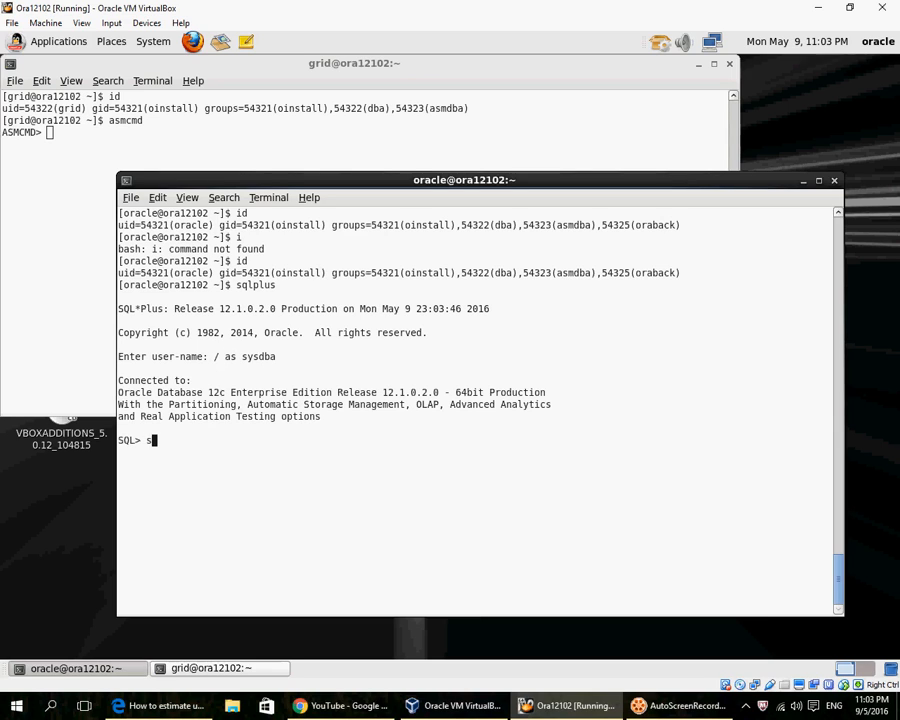
text(how parameter spfile)
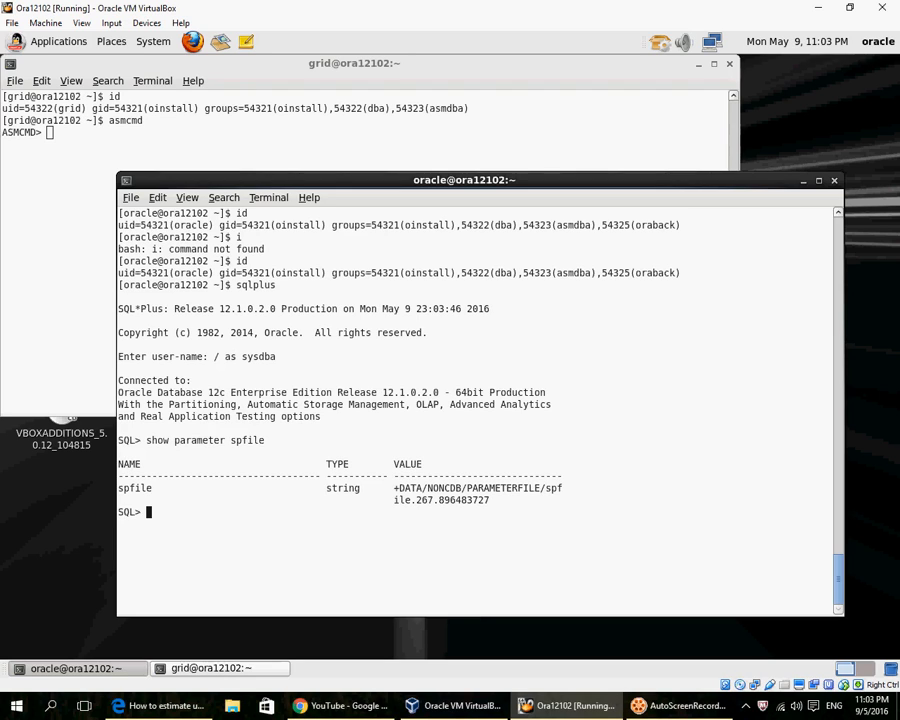
text(show paramete)
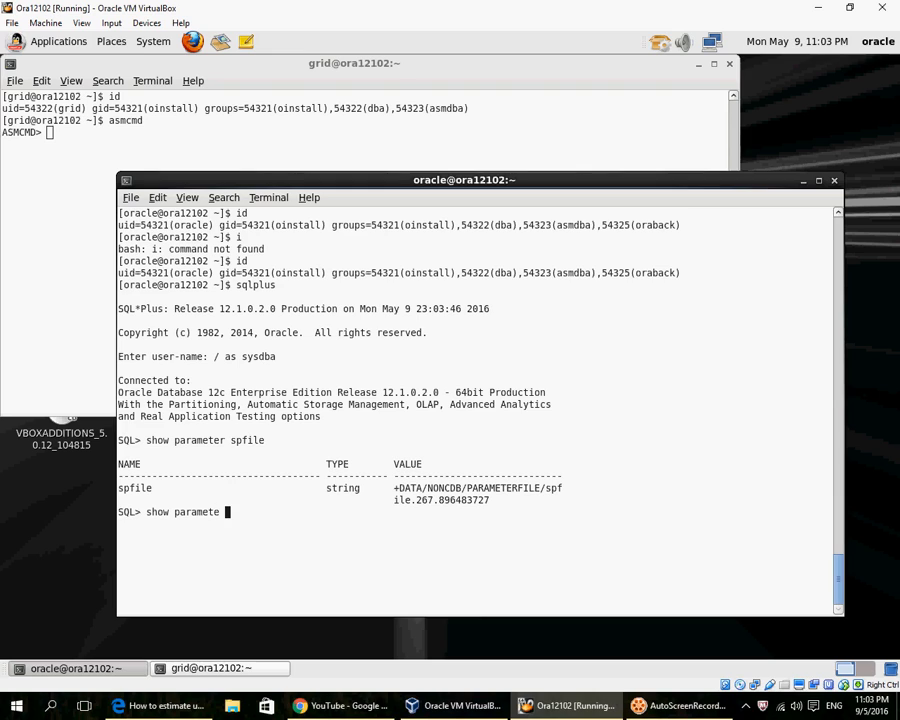
text(controlf)
text(s)
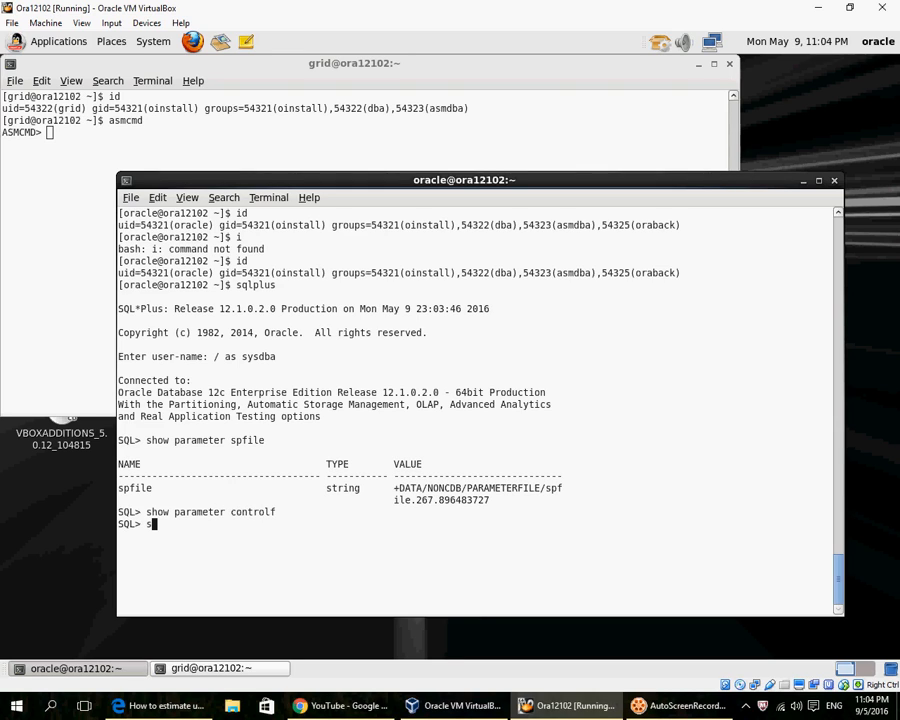
text(elect * from v$controlfile;)
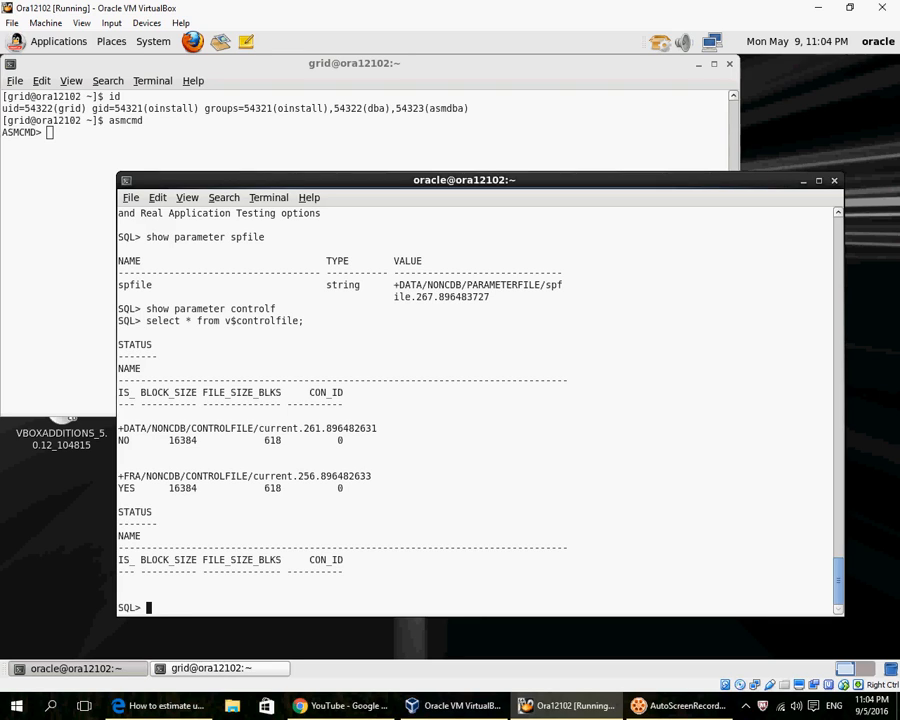
Abort the instance and delete Current.256.896482633 from +FRA/NONCDB/CONTROLFILE in ASMCMD.
text(shutdown abort;)
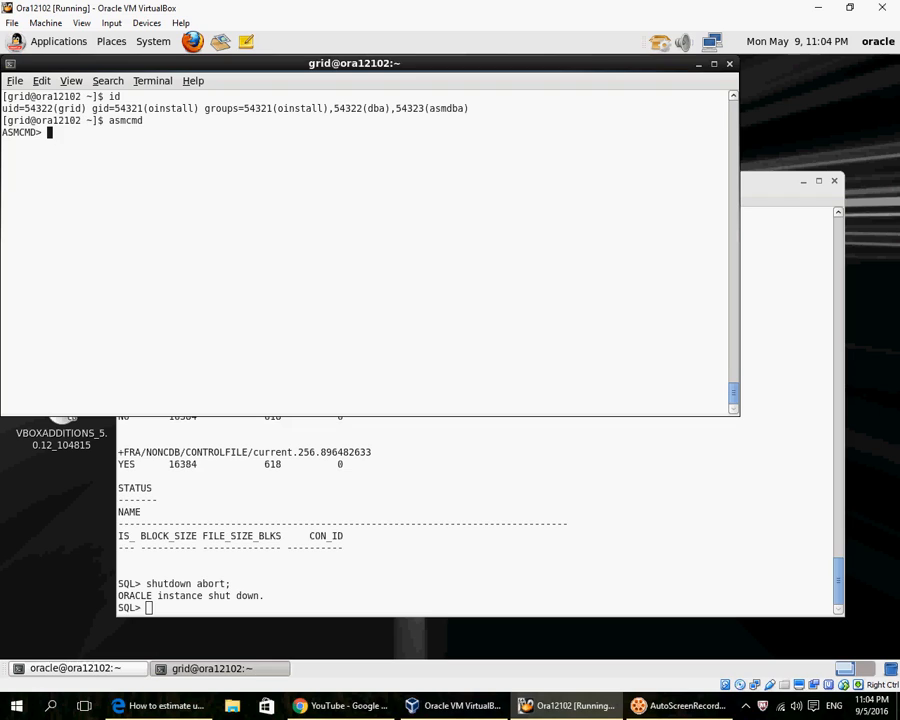
text(cd FRA/NONCDB)
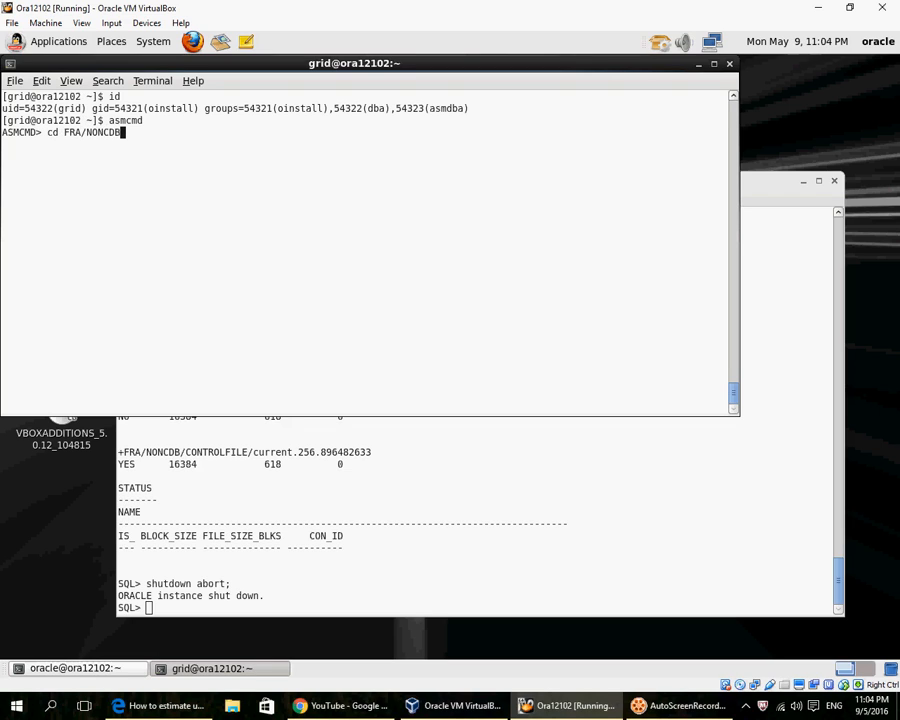
text(CONTROLFILE)
text(rm)
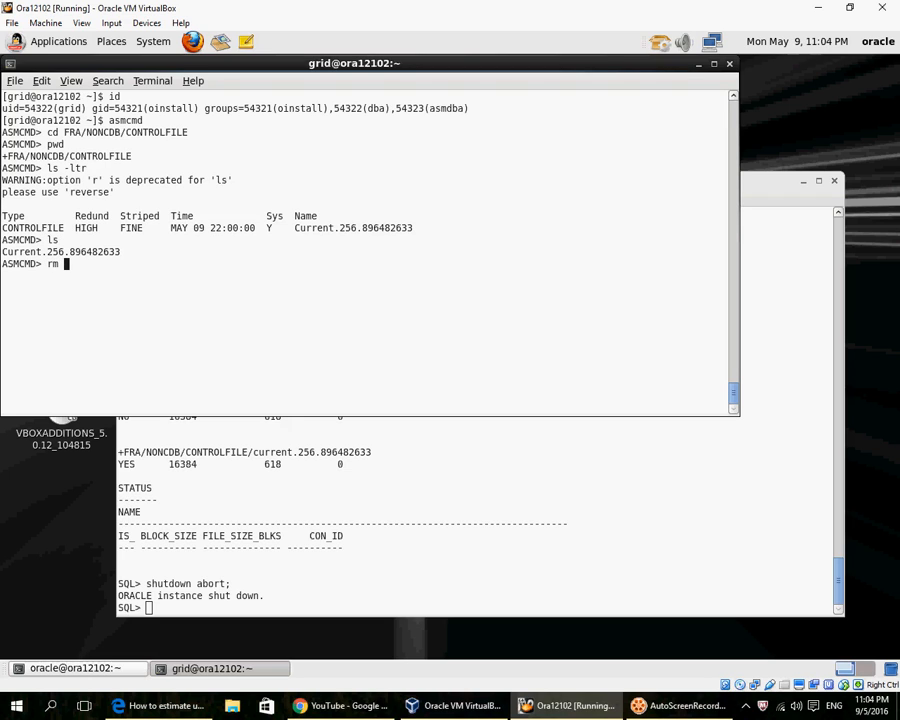
double_click(61, 251)
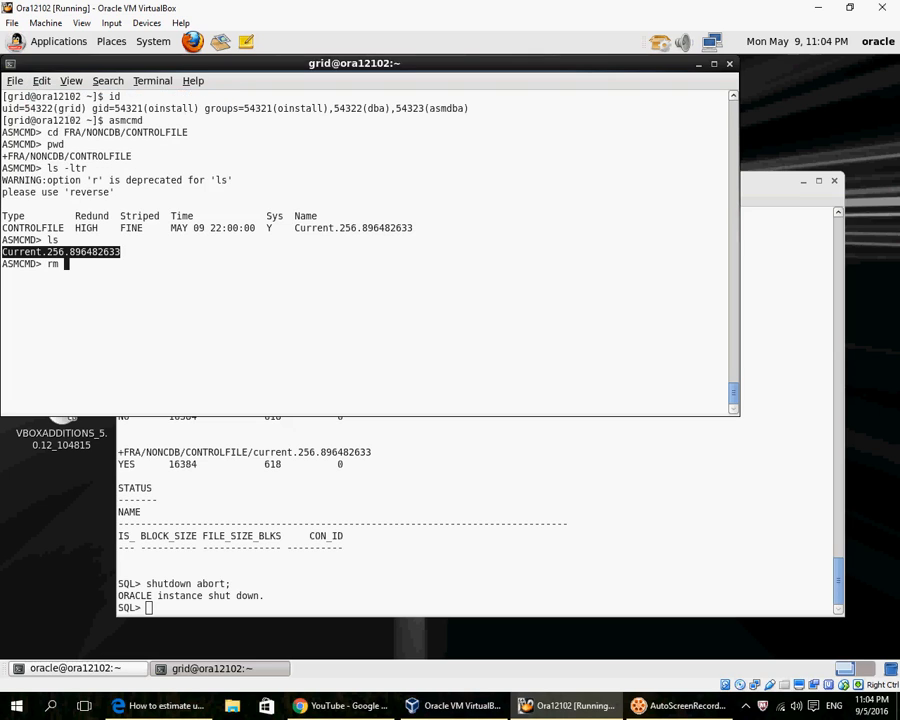
text(Current.256.896482633)
click(480, 607)
text(exit)
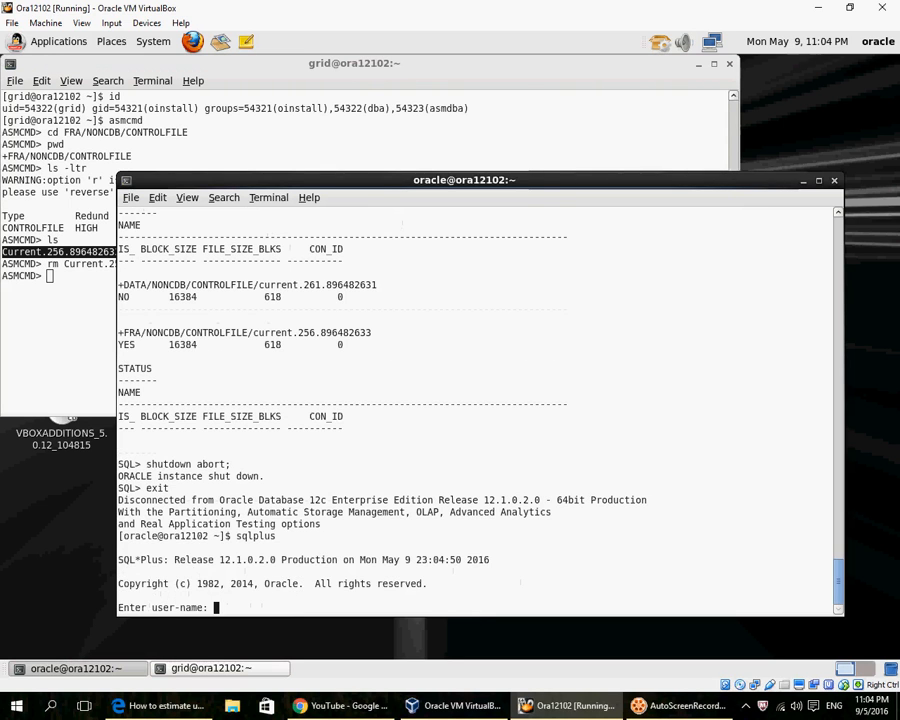
Log in as sysdba, attempt startup (ORA-00205), and query v$diag_info for trace locations.
text(/ as sysdba)
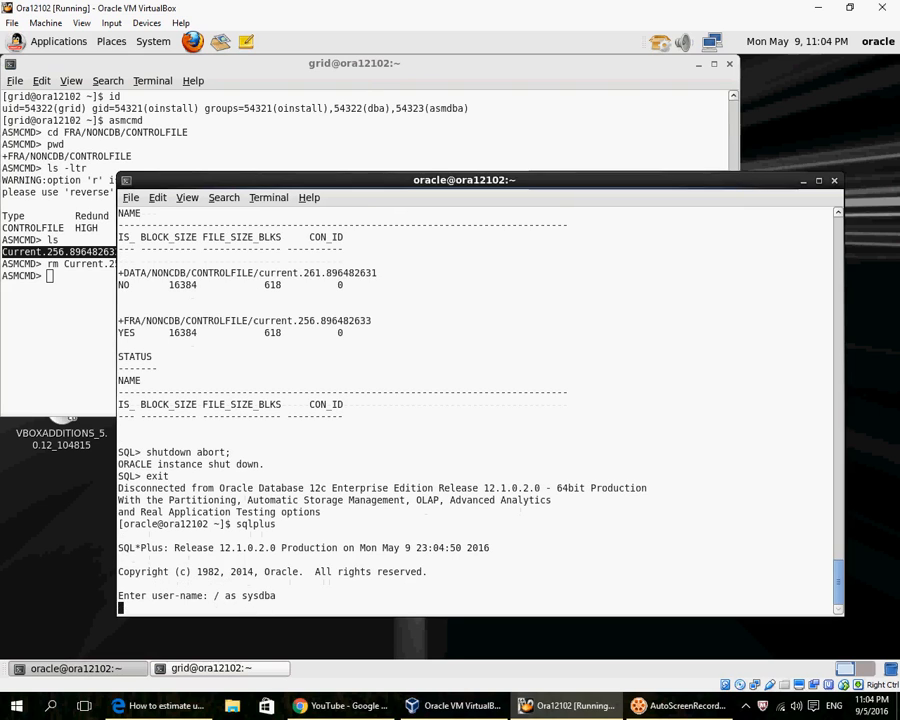
text(startup)
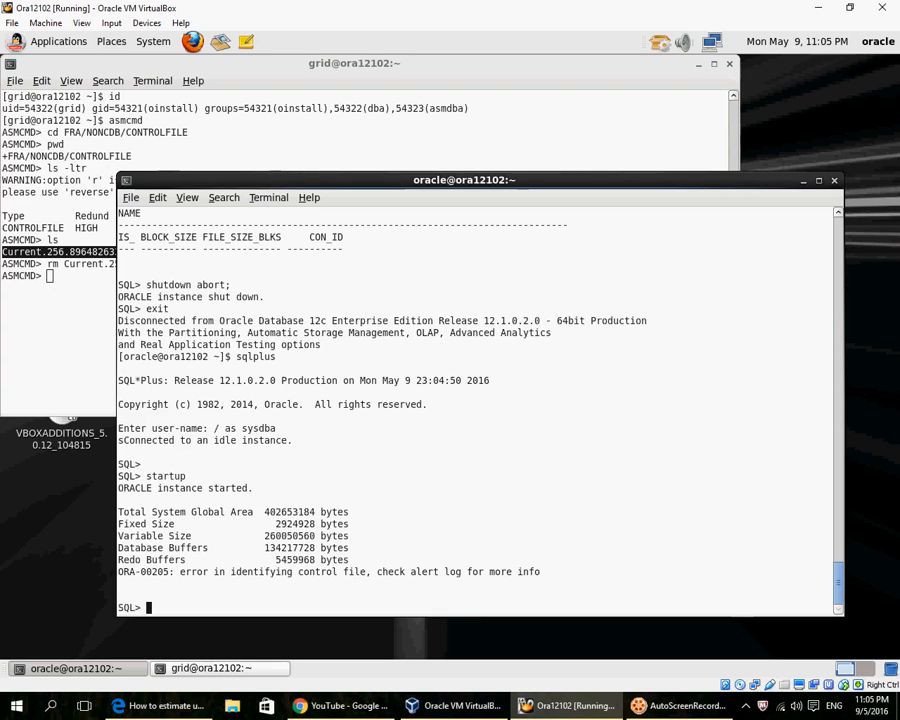
text(seec)
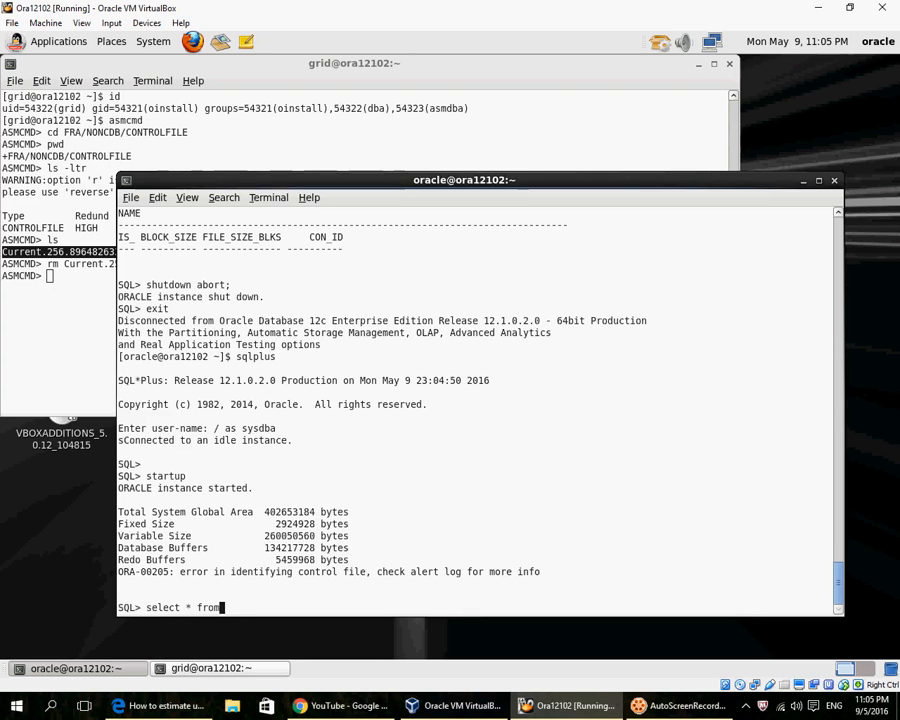
text(v$diag_info)
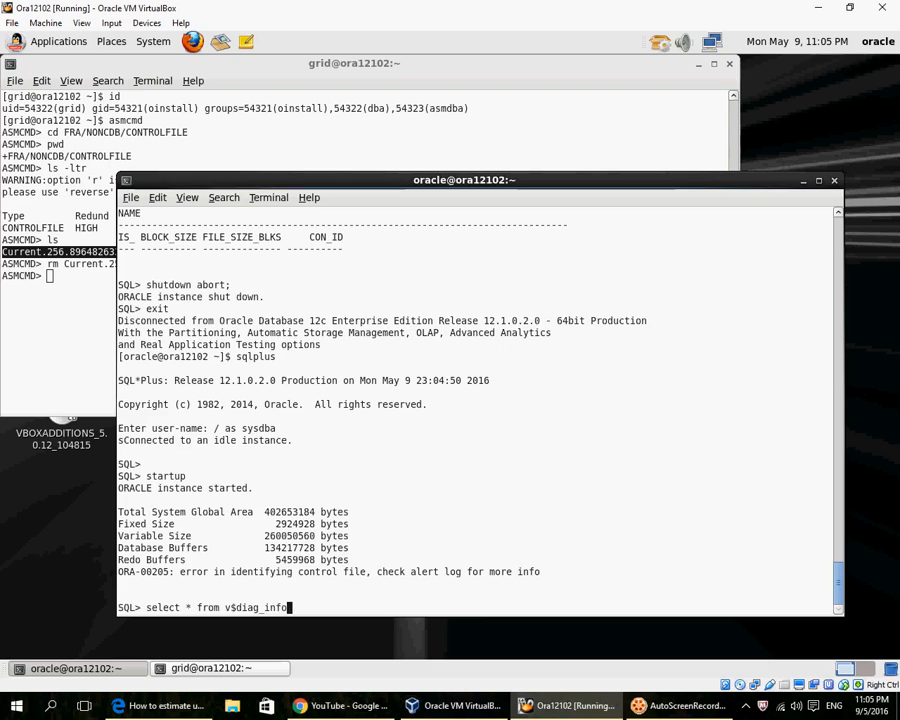
key(Return)
text(!vi)
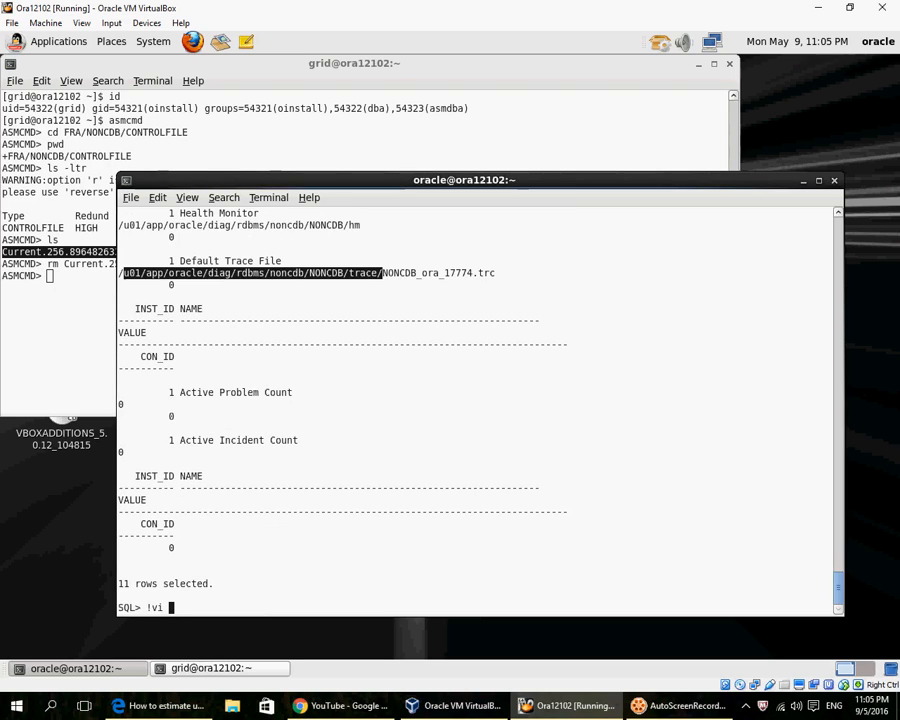
click(157, 197)
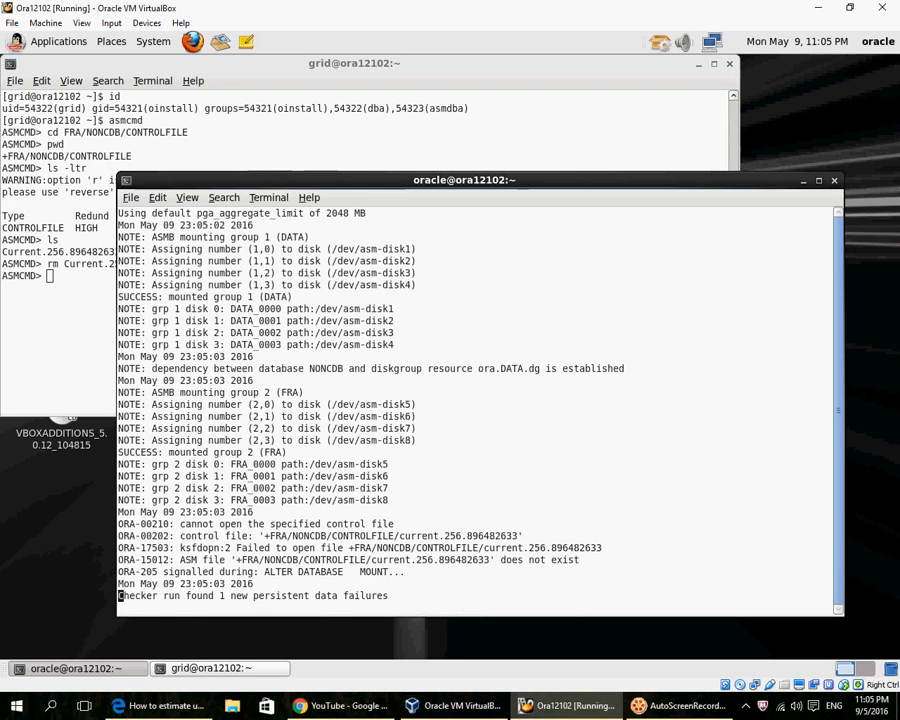
drag(118, 535, 601, 560)
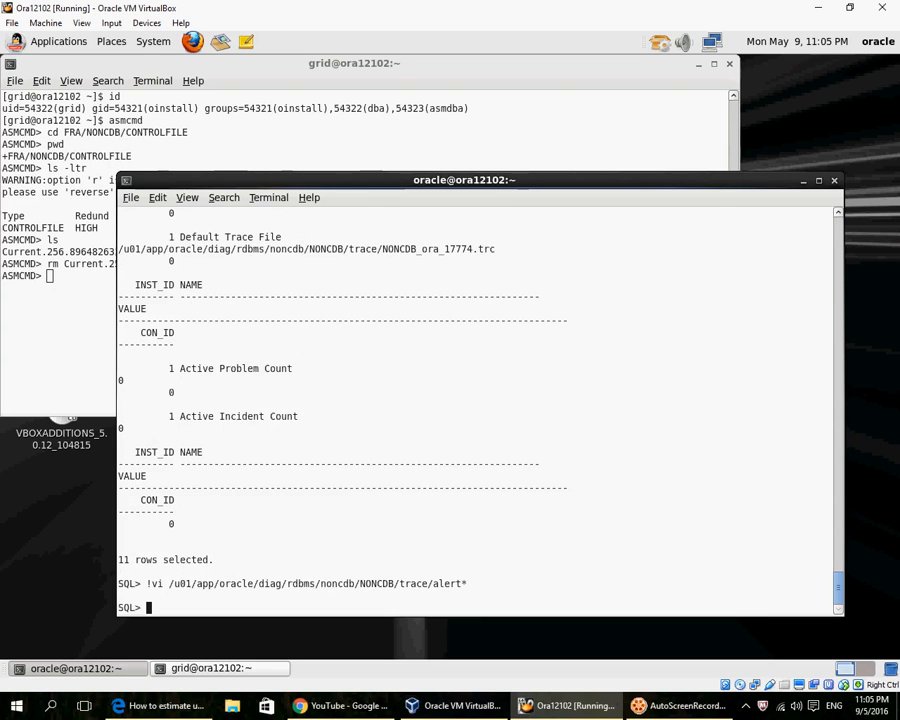
Shut down the NONCDB instance and copy the DATA control file path.
text(sh)
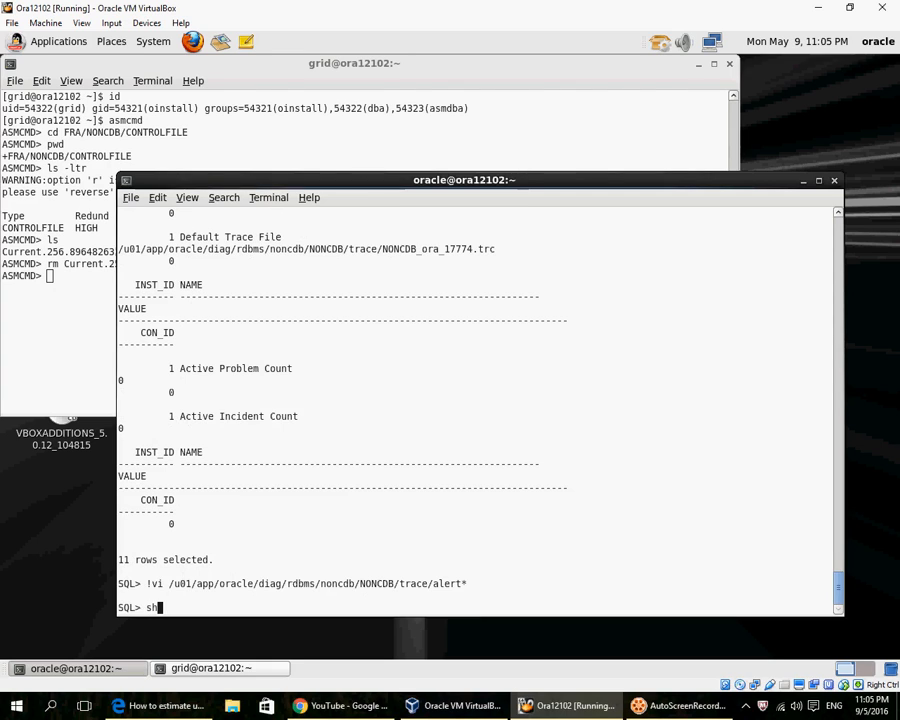
text(utd)
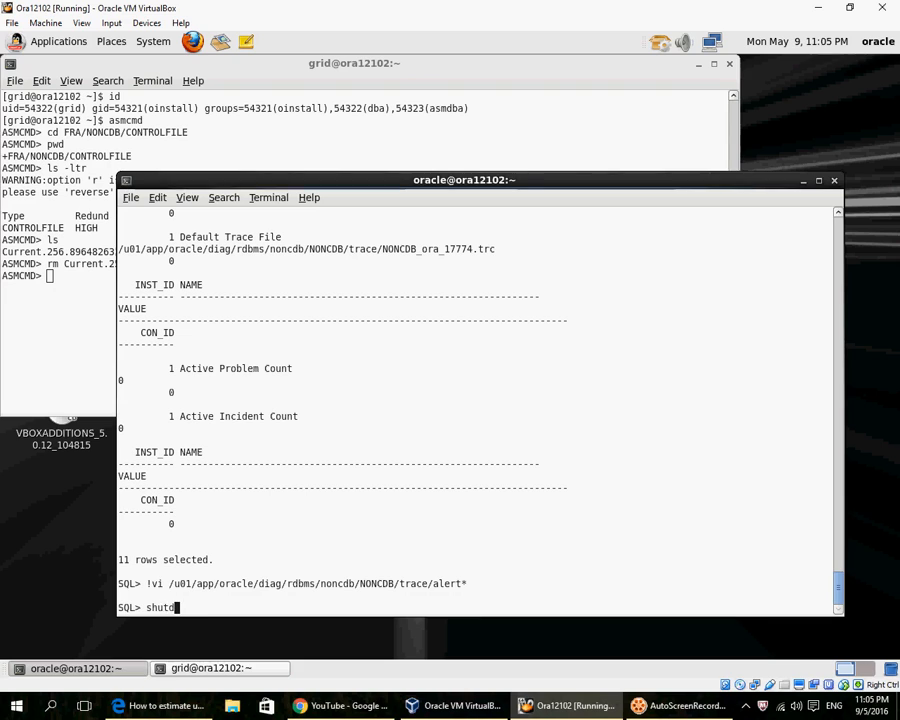
key(Return)
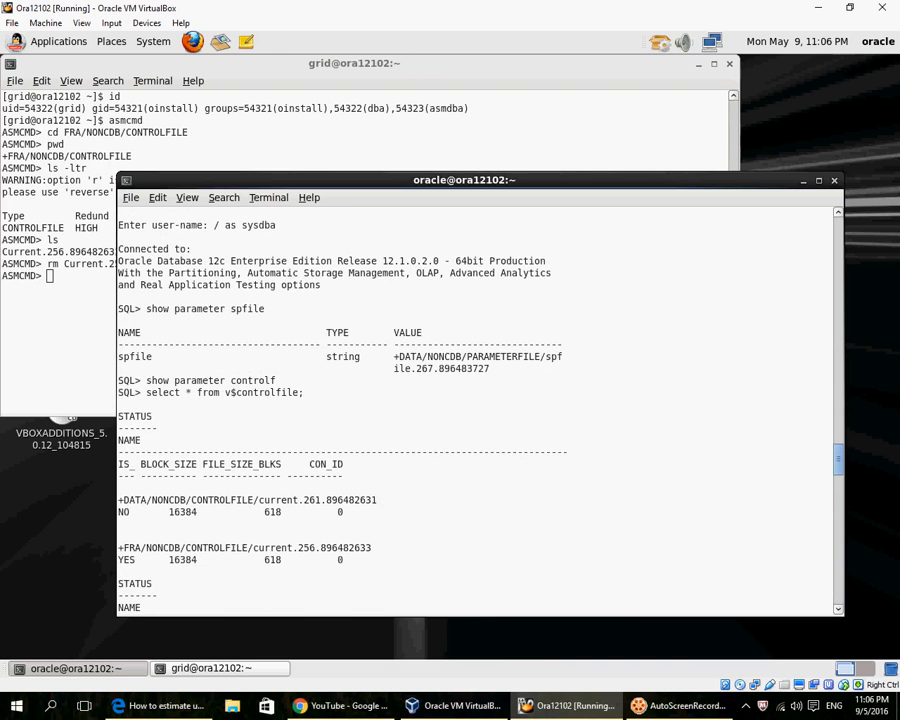
double_click(247, 499)
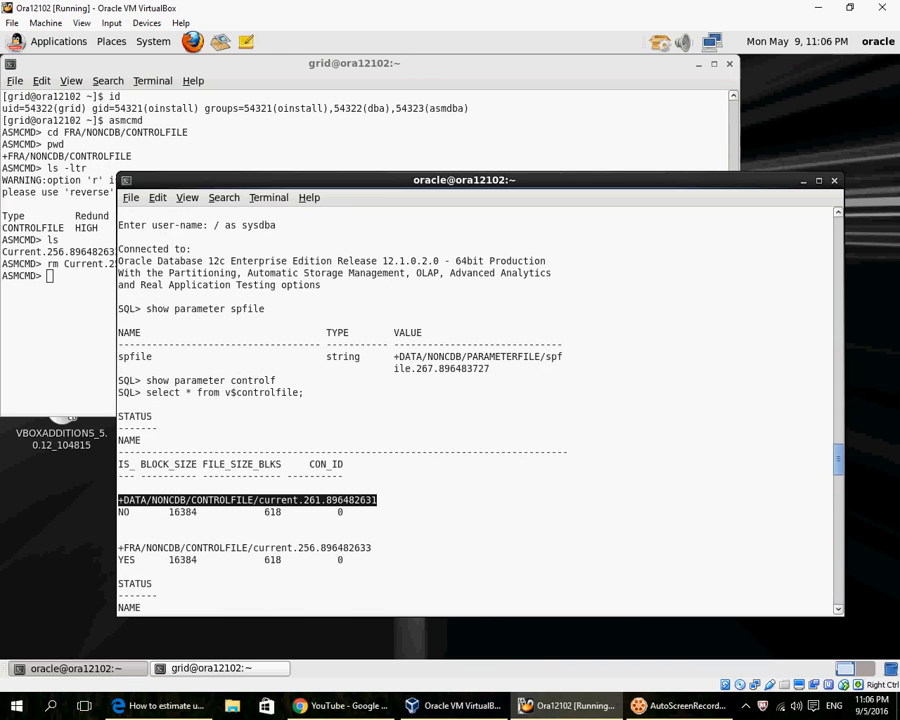
click(157, 197)
text(exit)
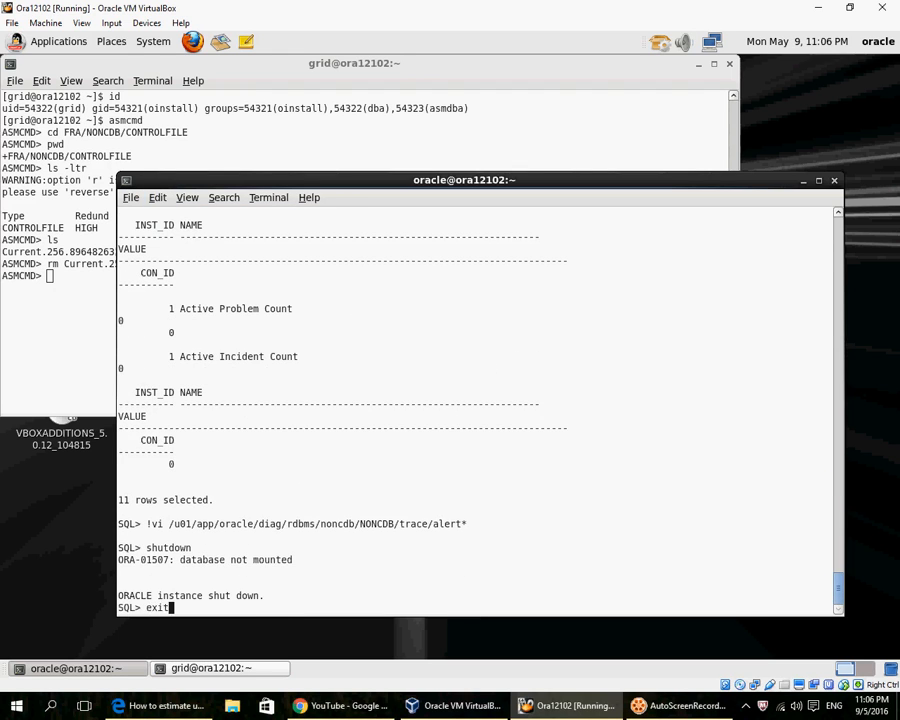
Reconnect as sysdba, start the instance in nomount mode, and exit SQL*Plus.
text(sqlplu)
text(/ as sysdba)
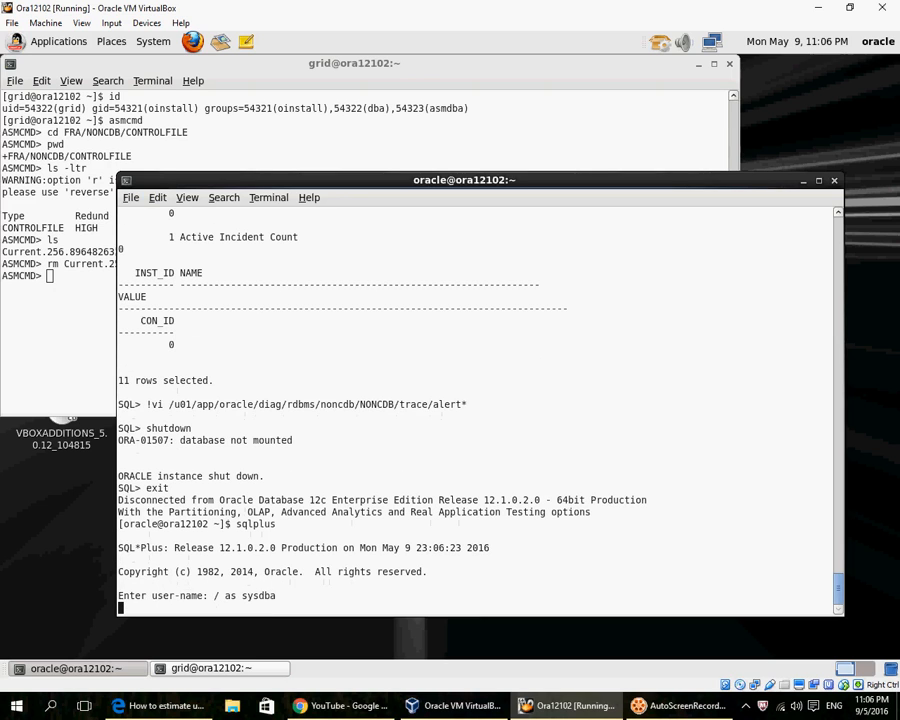
text(startup nomount;)
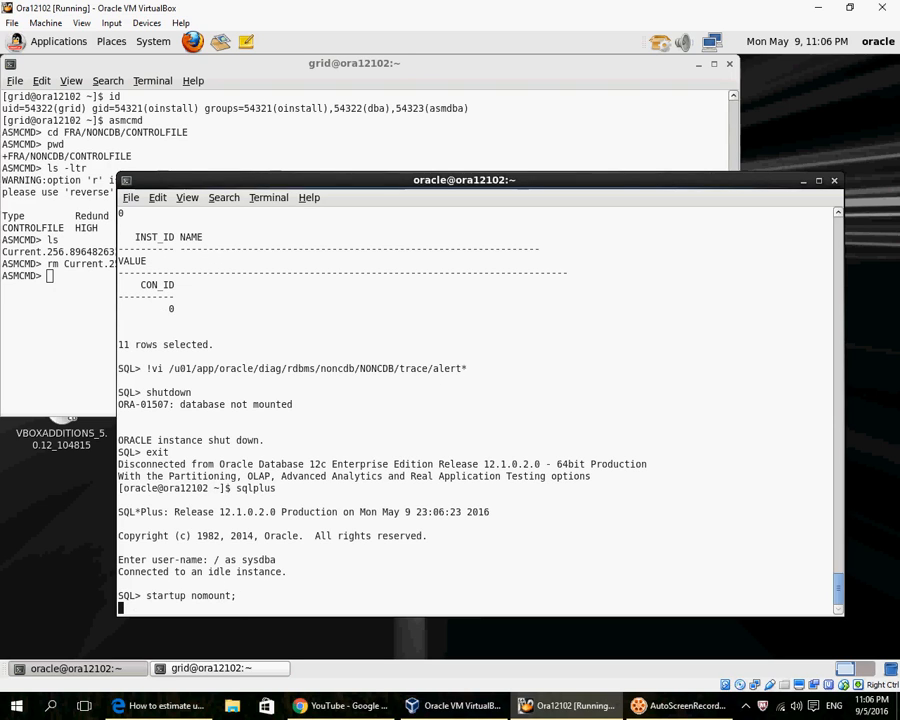
key(Return)
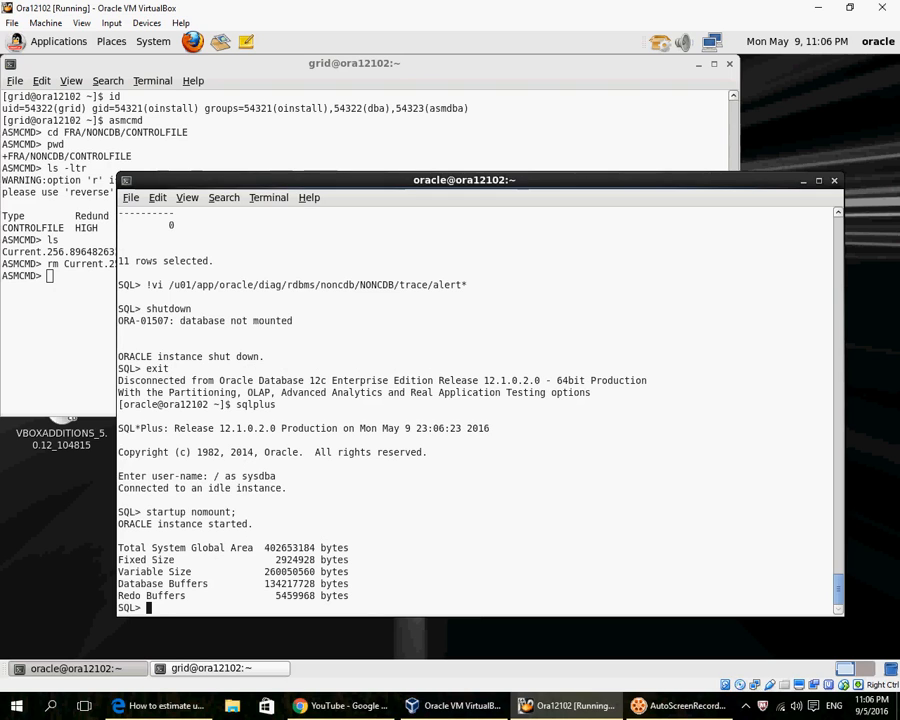
text(exit)
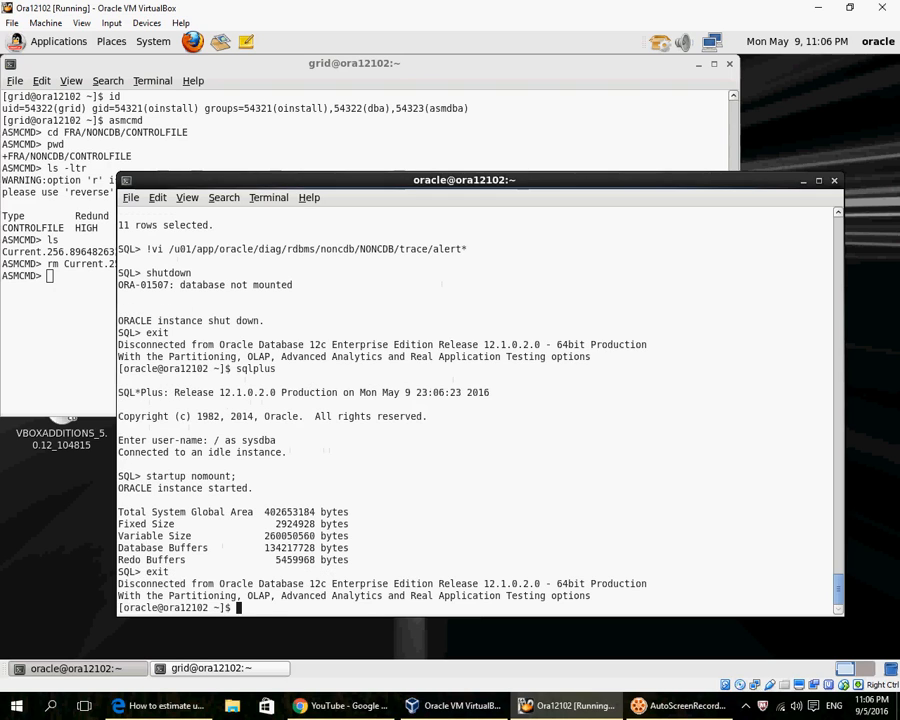
text(rman)
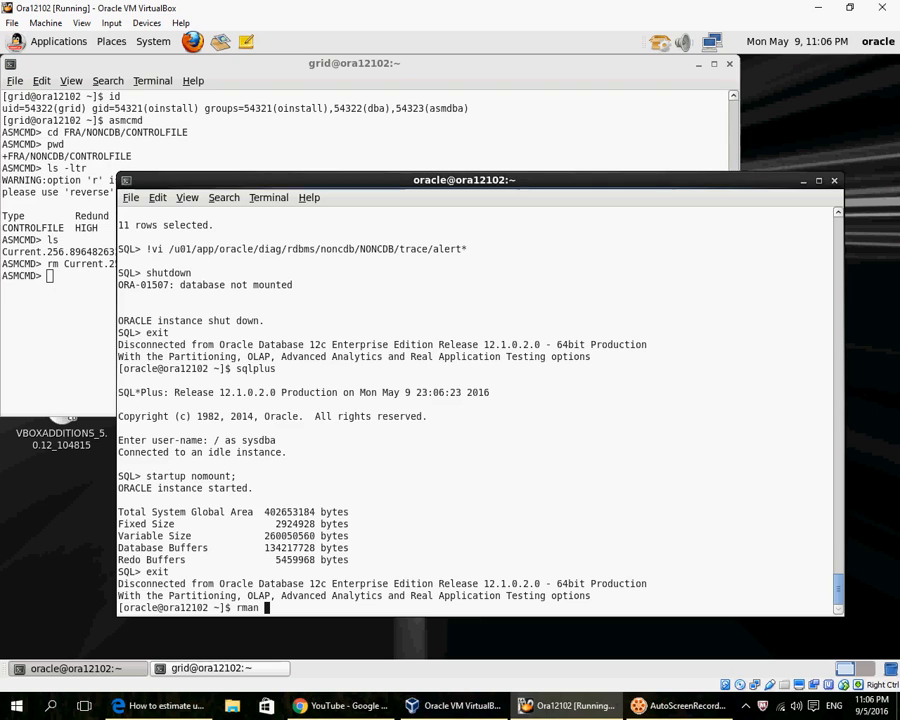
Connect RMAN to the target and restore the control file from '+DATA/NONCDB/CONTROLFILE/current.261.896482631'.
text(tar)
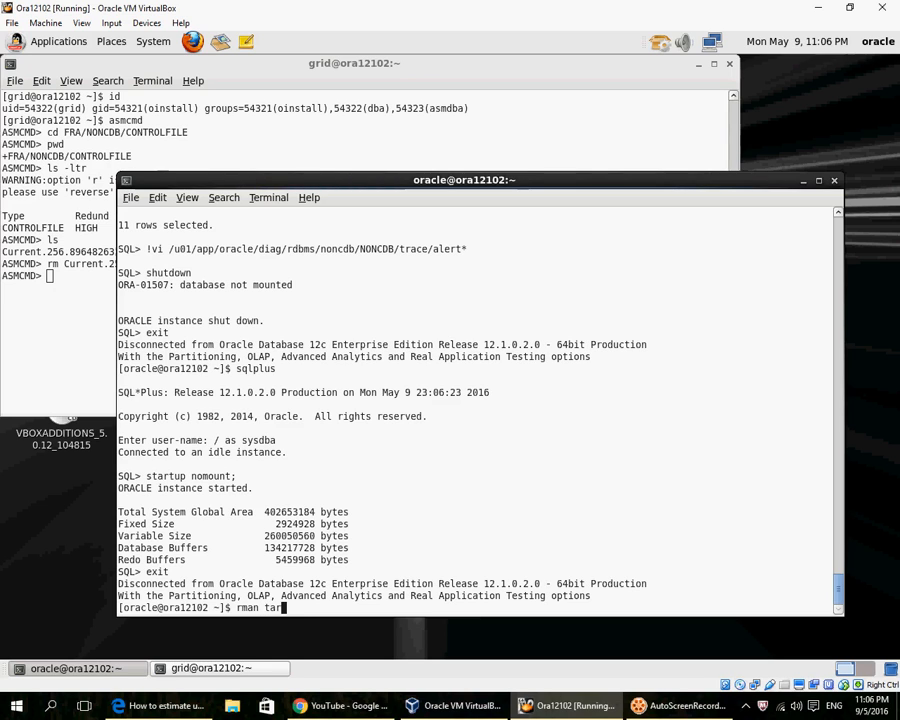
key(Return)
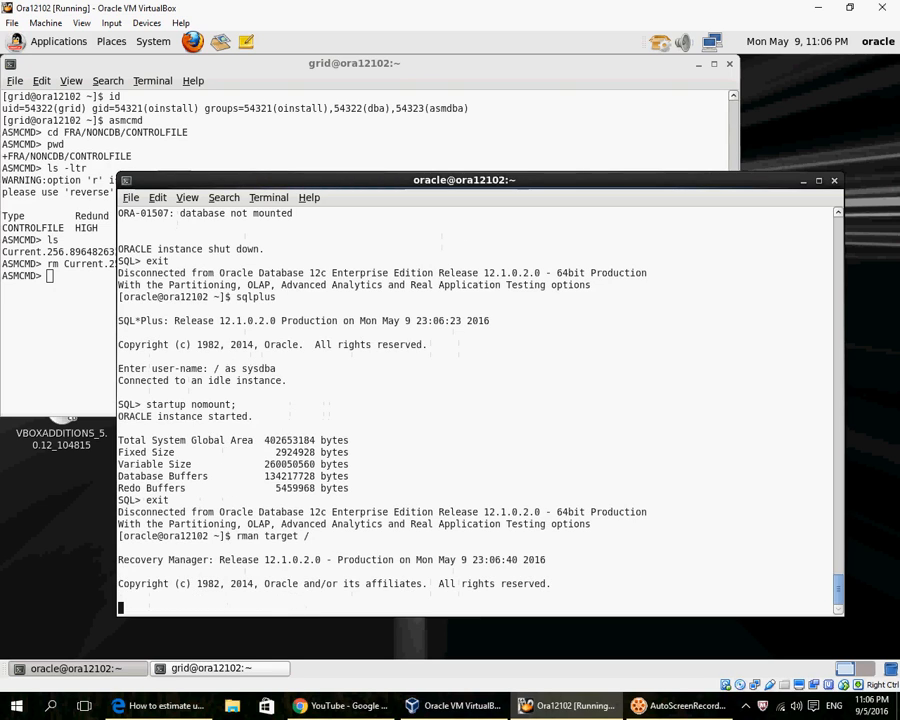
text(restore controlfile from '+DATA/NONCDB/CONTROLFILE/current.261.896482631)
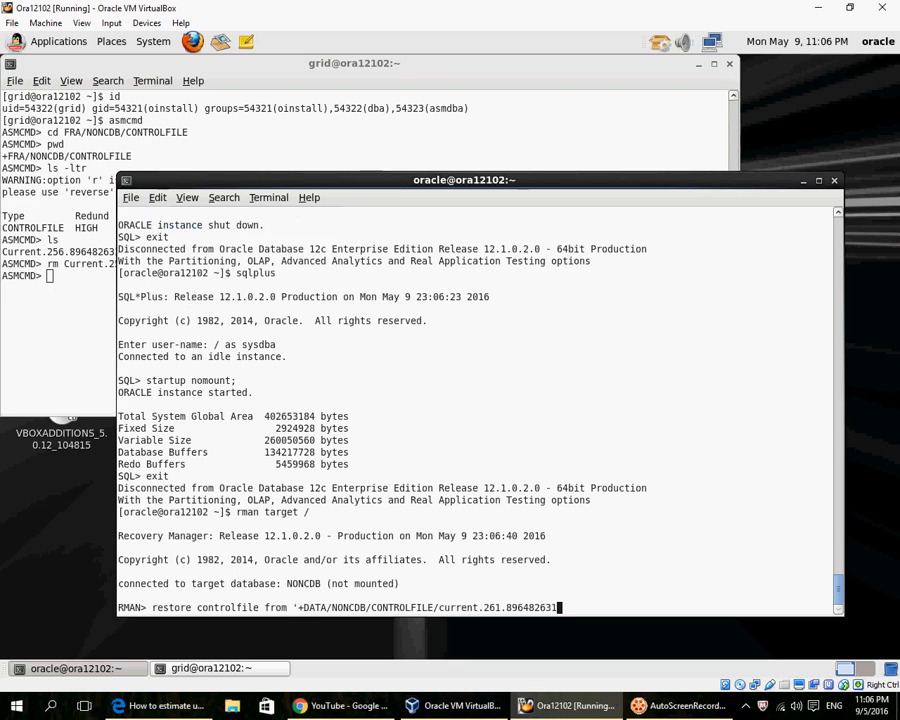
key(Return)
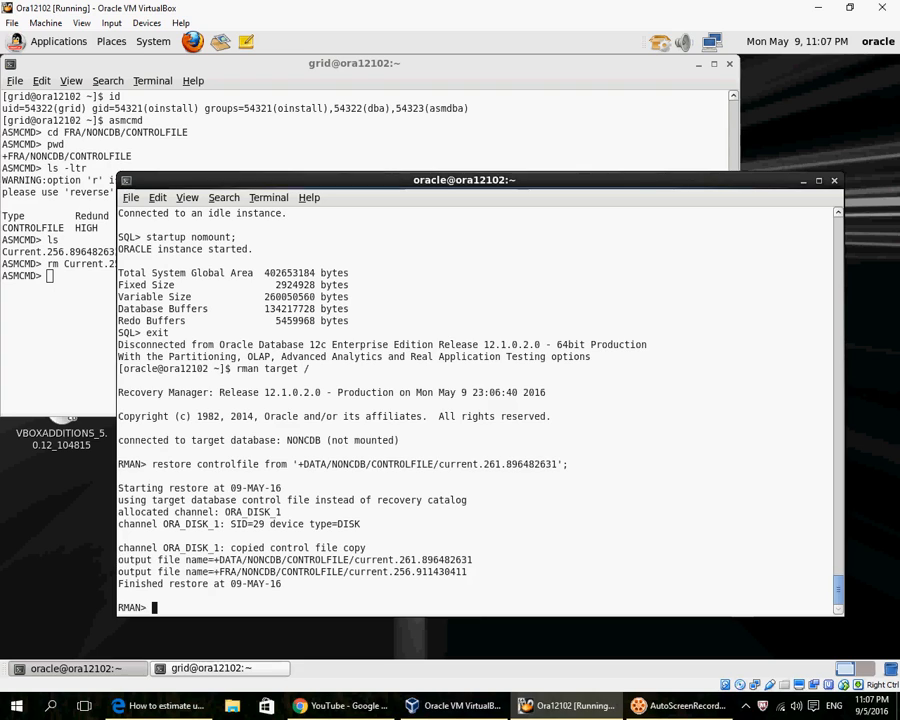
Run alter database mount, then alter database open, at the RMAN prompt.
text(alter)
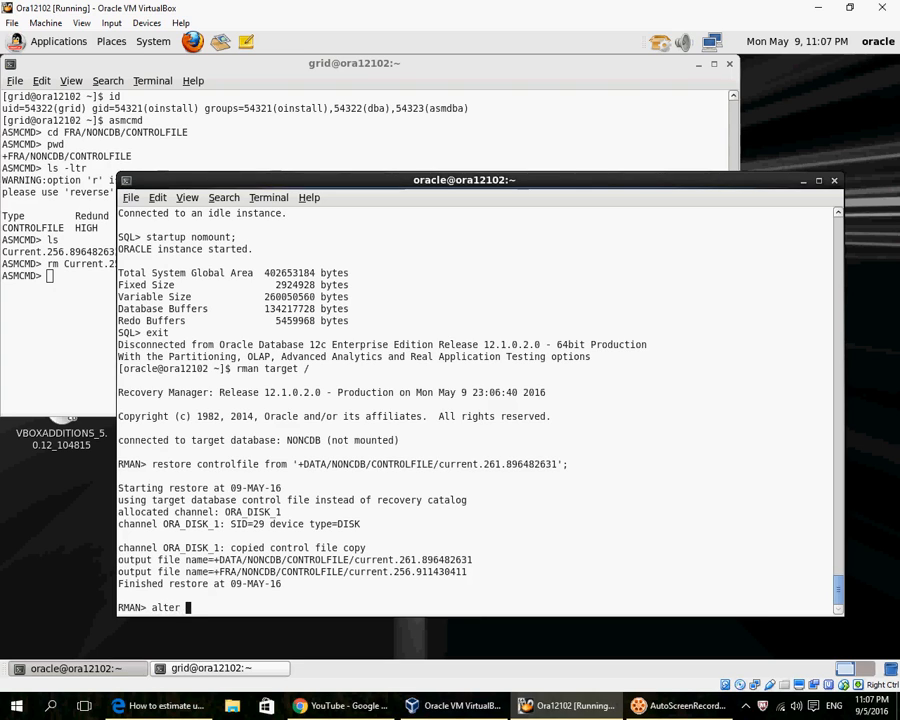
text(database mount;)
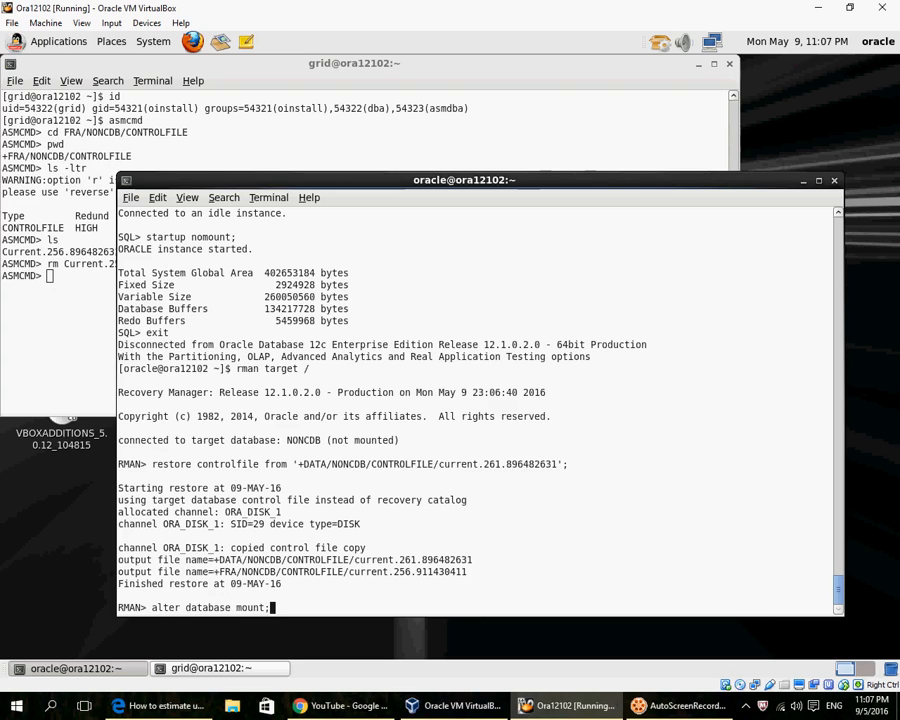
key(Return)
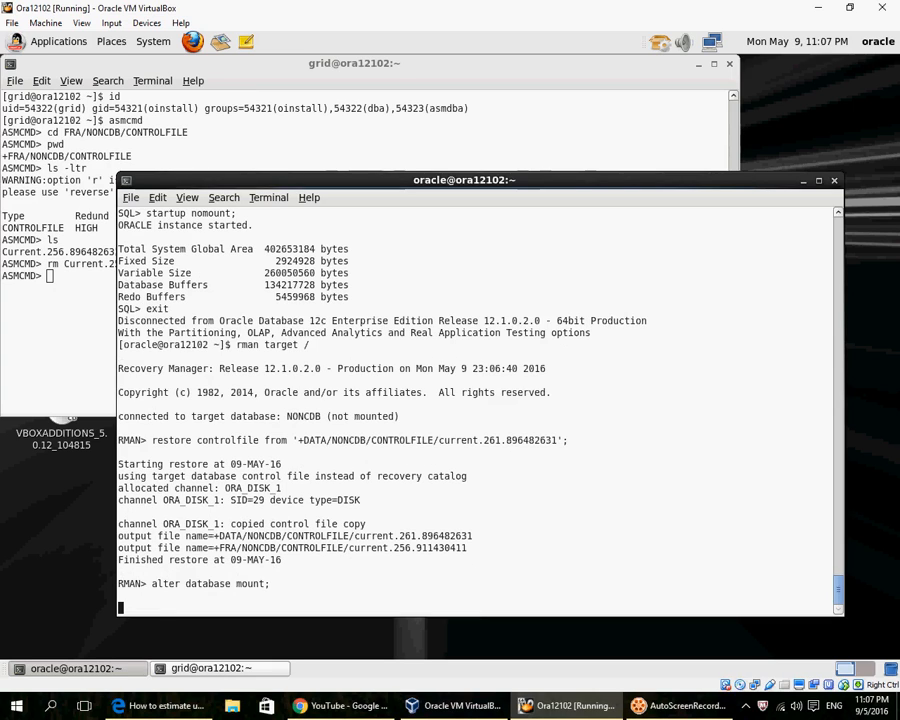
key(Return)
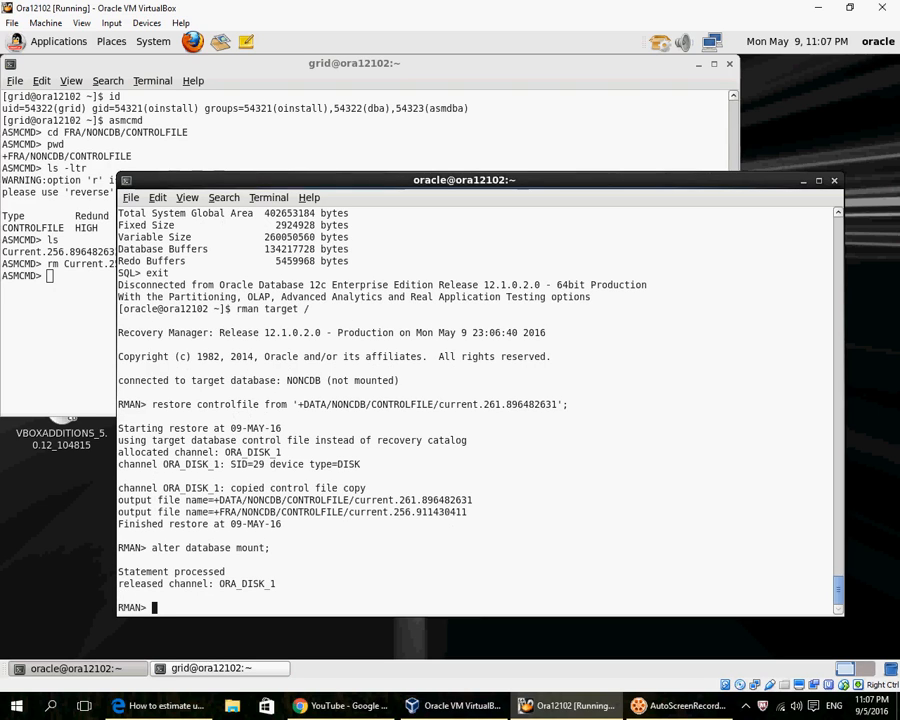
text(alter database)
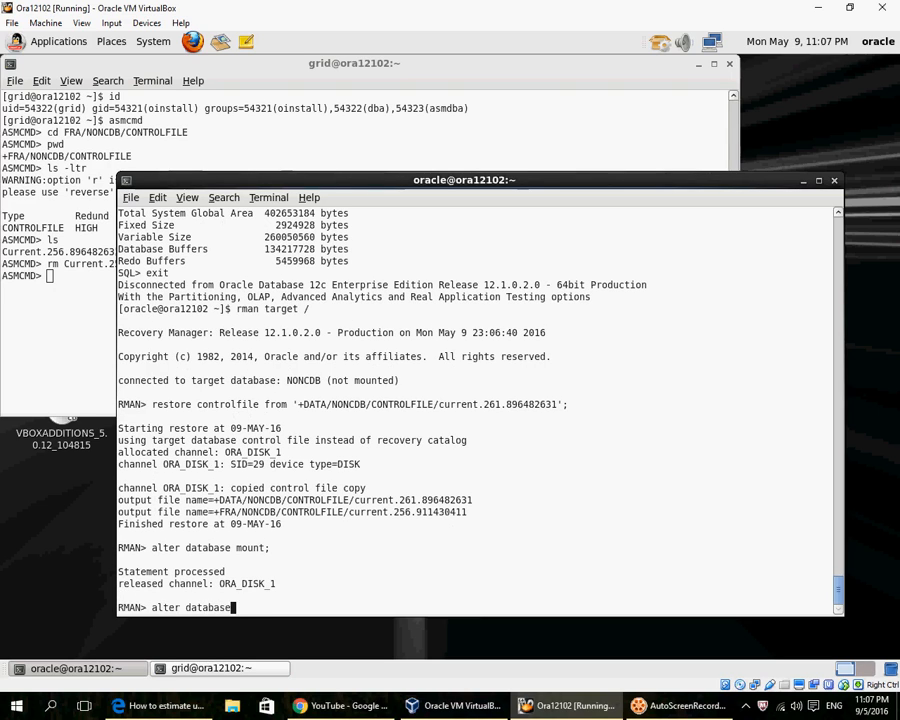
text(open;)
text(sqlplus)
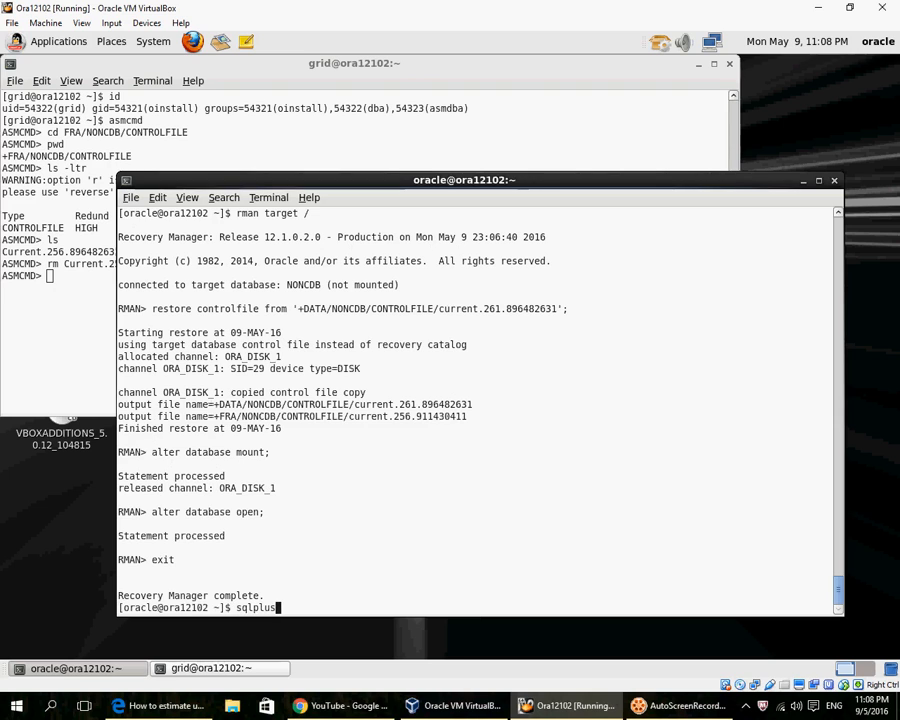
Log in as sysdba, set pages600, and query v$controlfile for the +DATA and +FRA copies.
text('/ as sysdba)
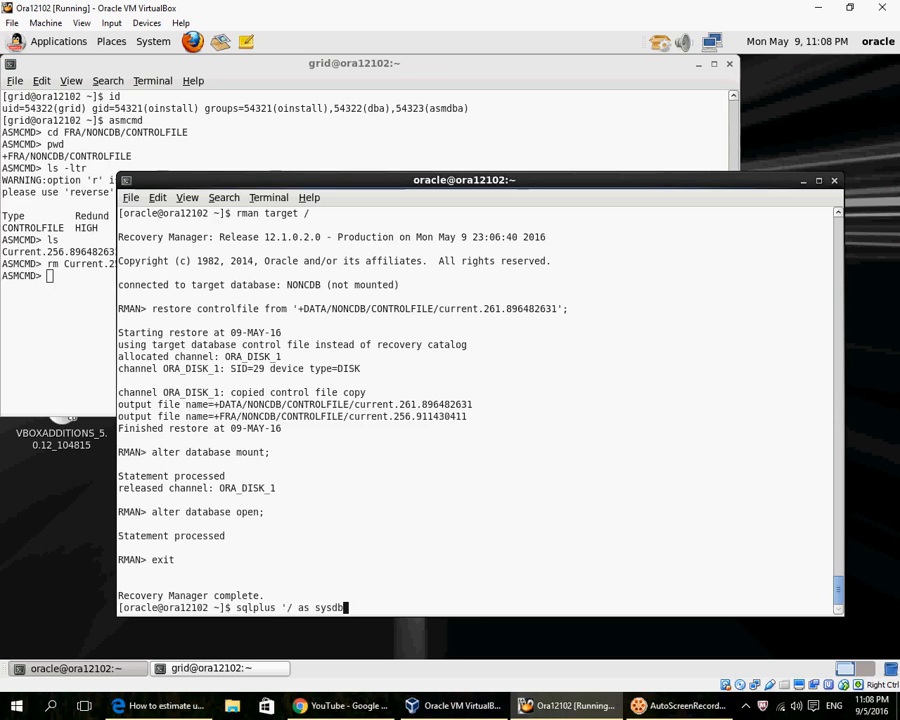
text(selec)
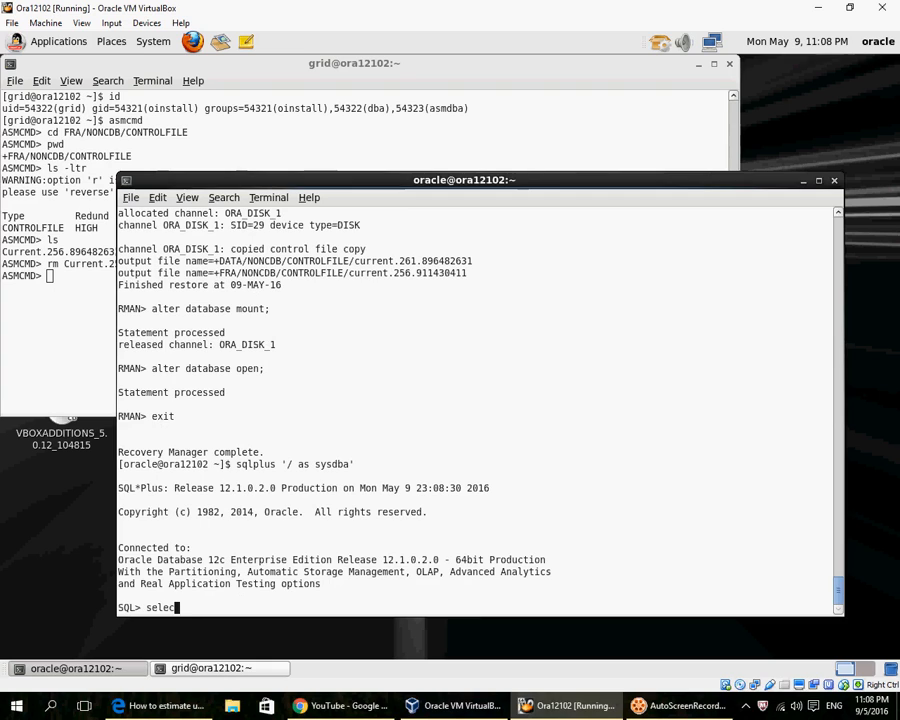
text(set pages600)
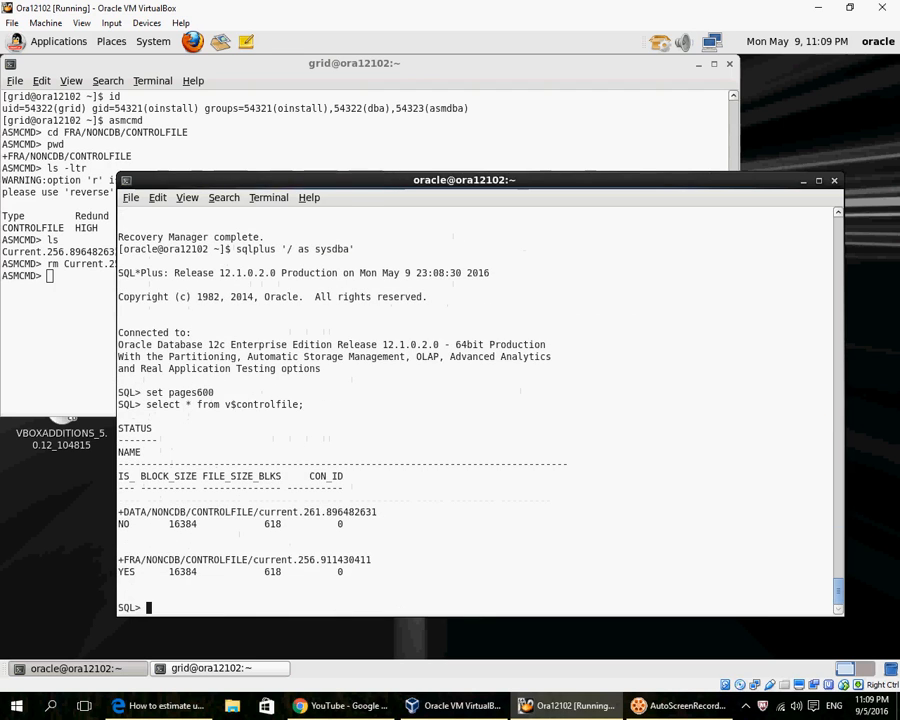
text(show par)
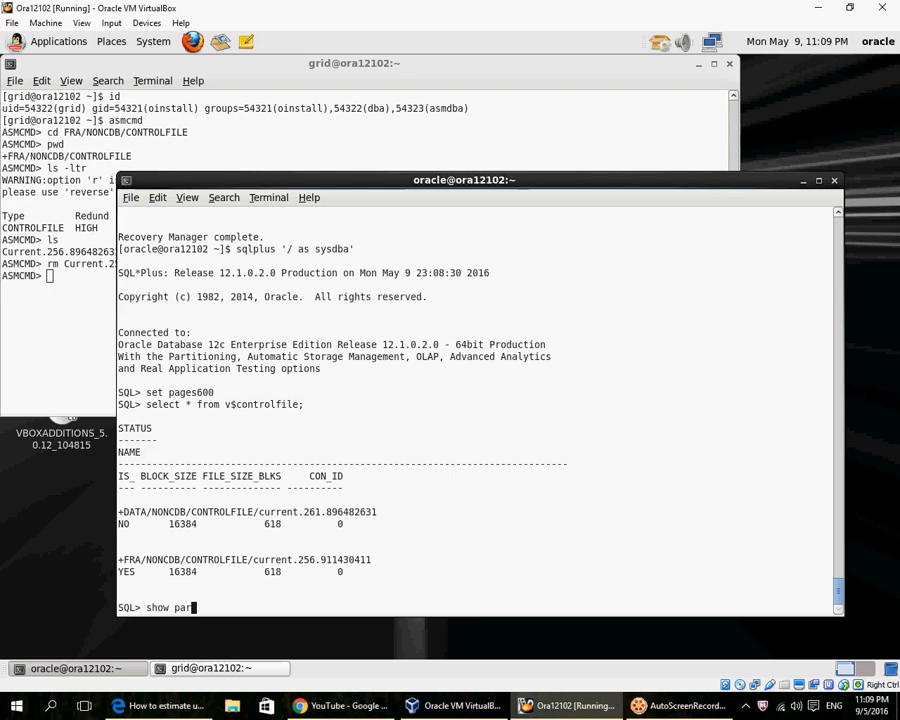